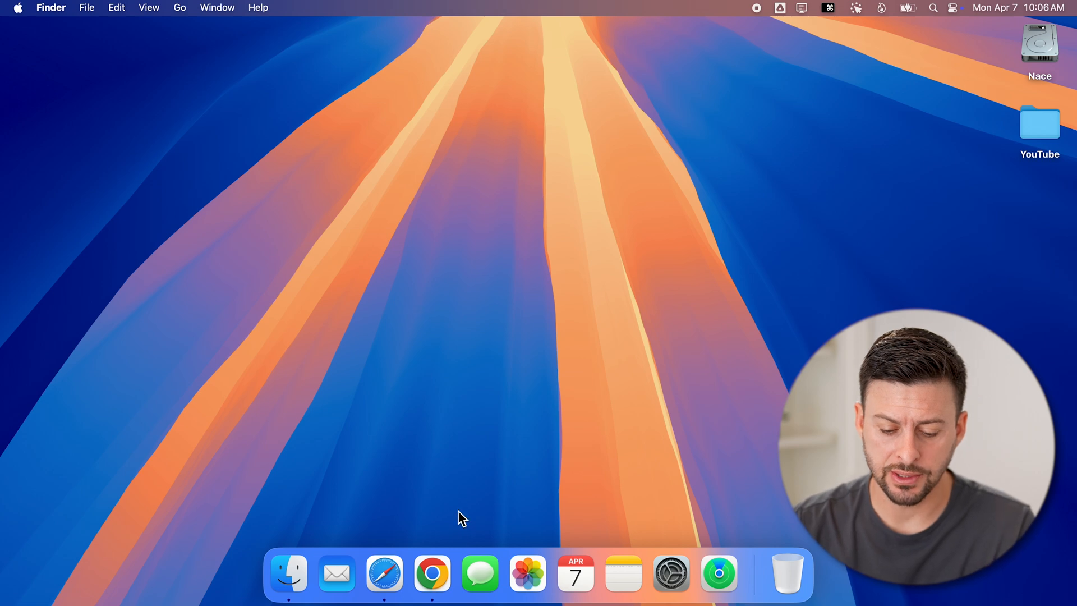
Launch Chrome from the Dock, bringing up YouTube with a Google page also loaded
left_click(431, 573)
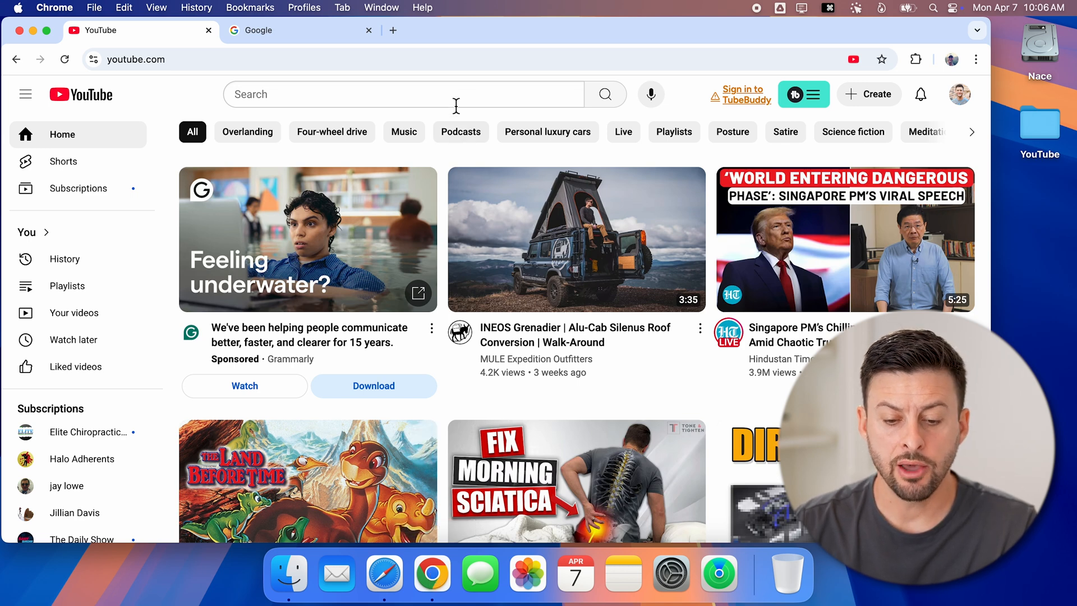
mouse_move(531, 36)
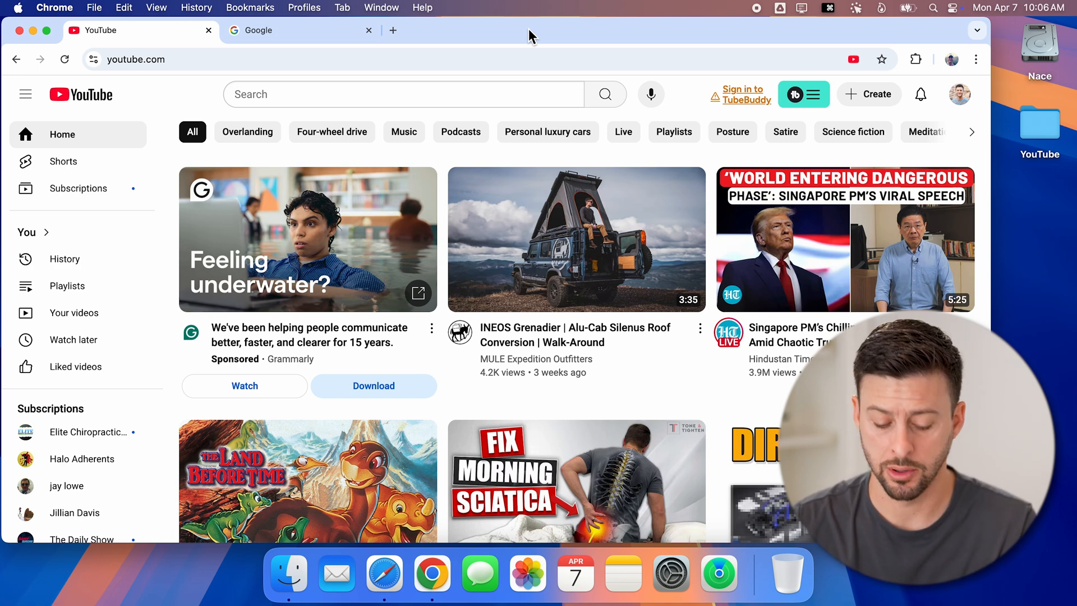
Add two new blank tabs with Command+T alongside YouTube and Google
key("cmd+t")
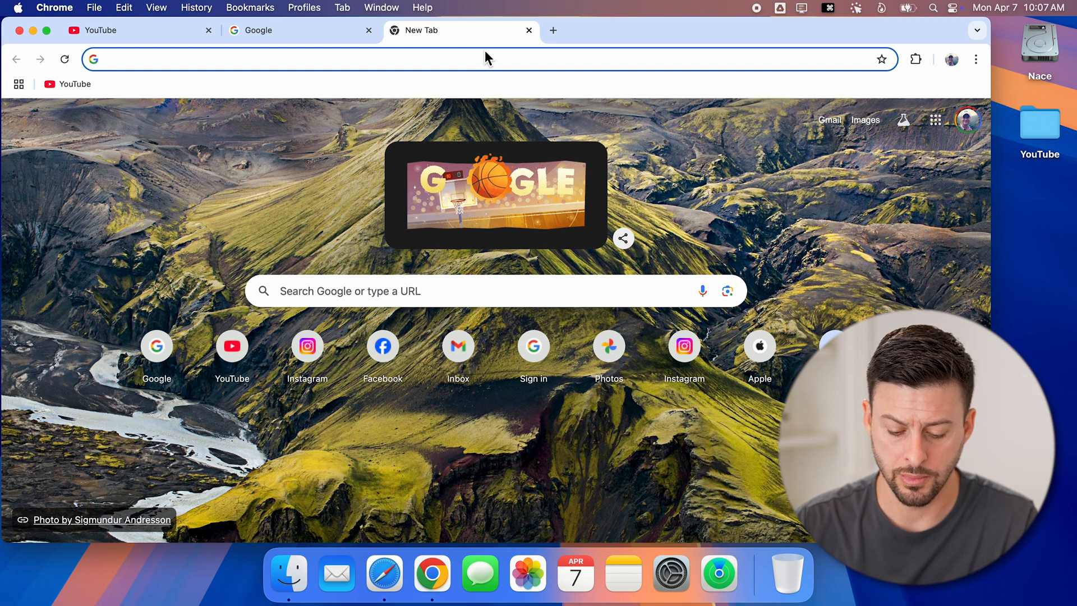
key("cmd+t")
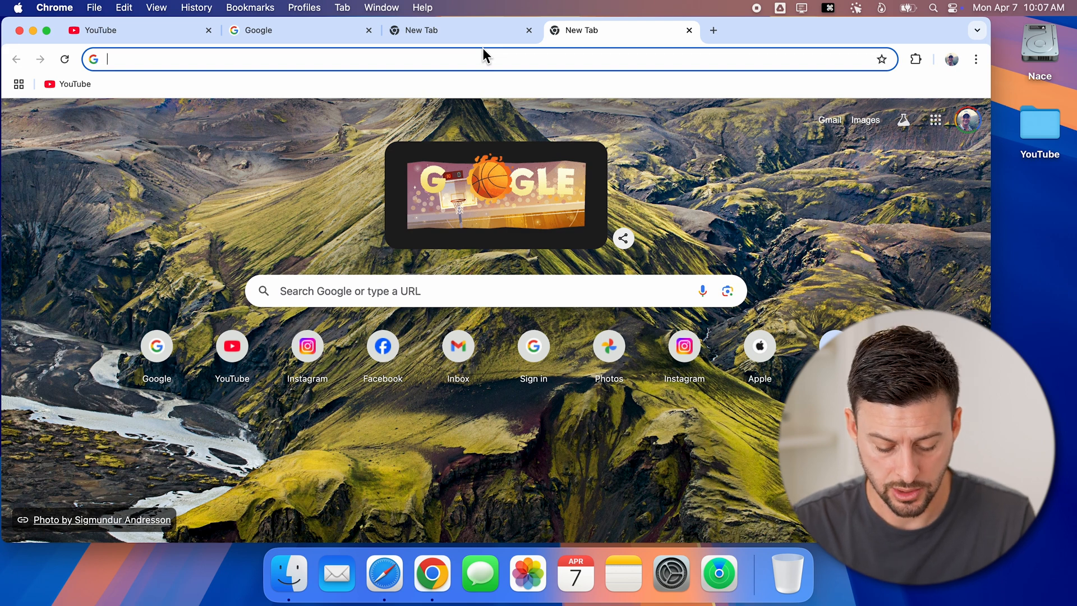
Close both blank tabs with Command+W, leaving YouTube and Google
key("cmd+w")
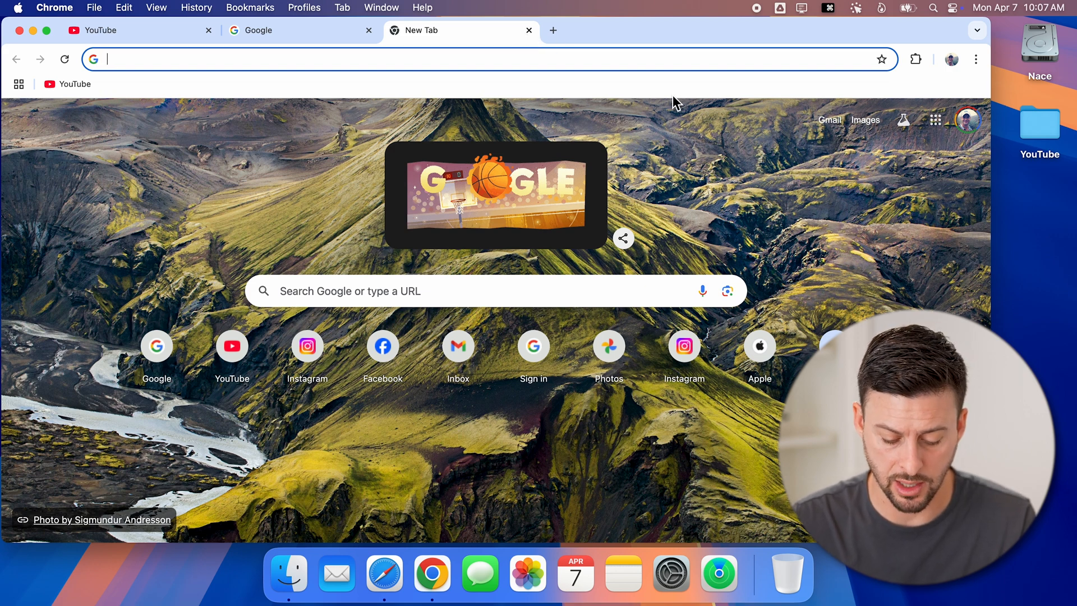
key("cmd+w")
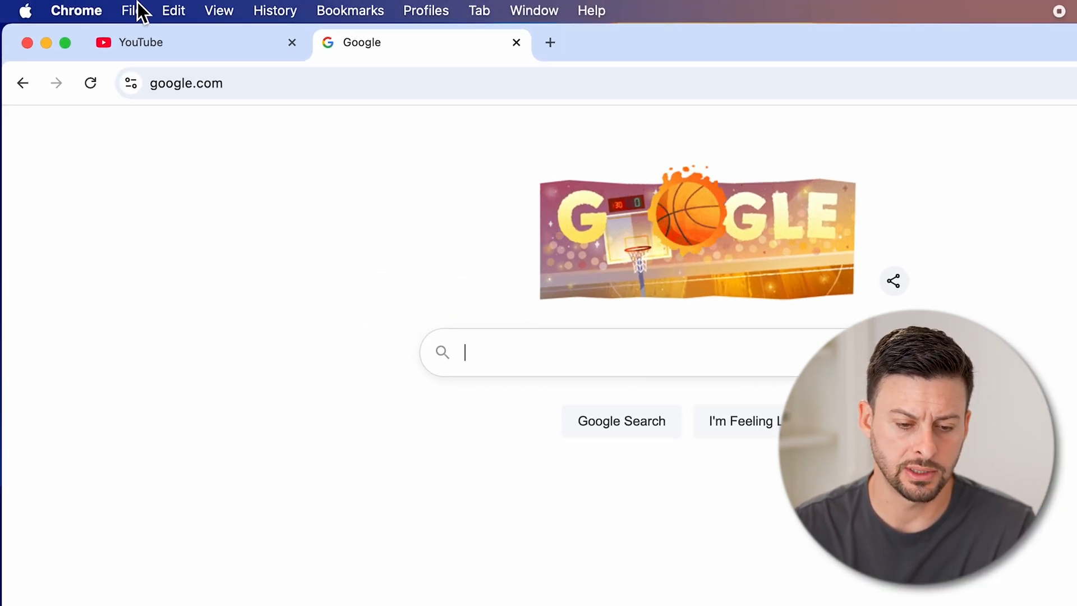
Review the File menu's tab commands and close the Google tab, leaving only YouTube
left_click(131, 10)
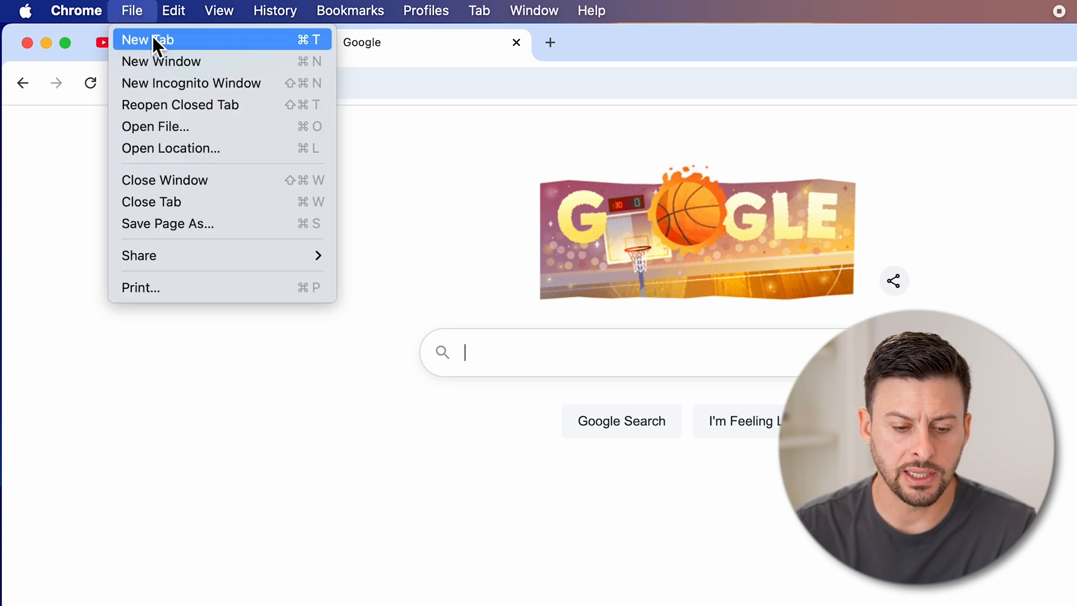
mouse_move(318, 54)
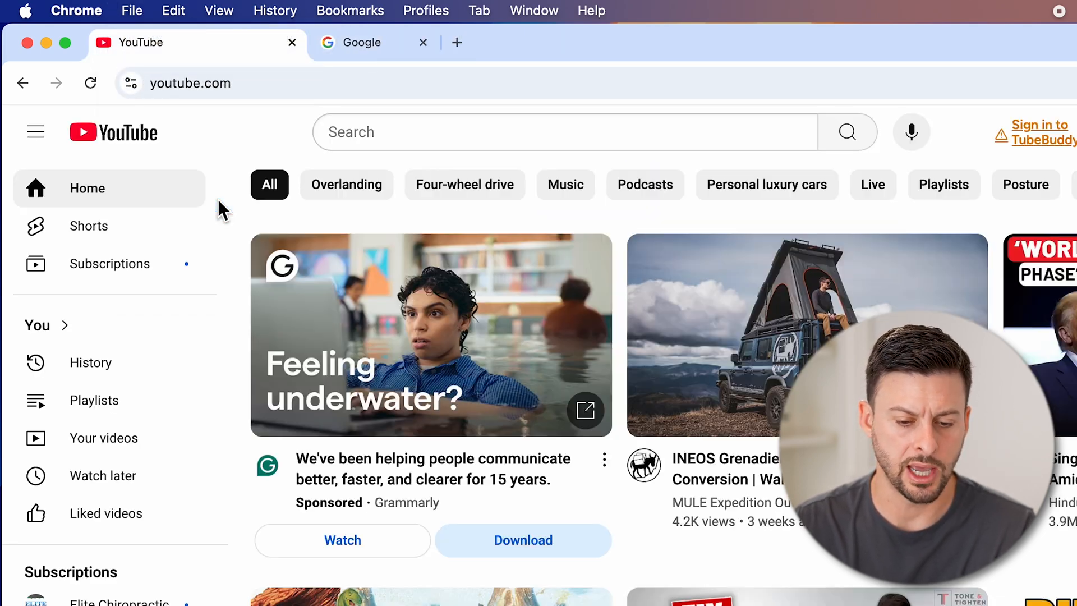
left_click(423, 41)
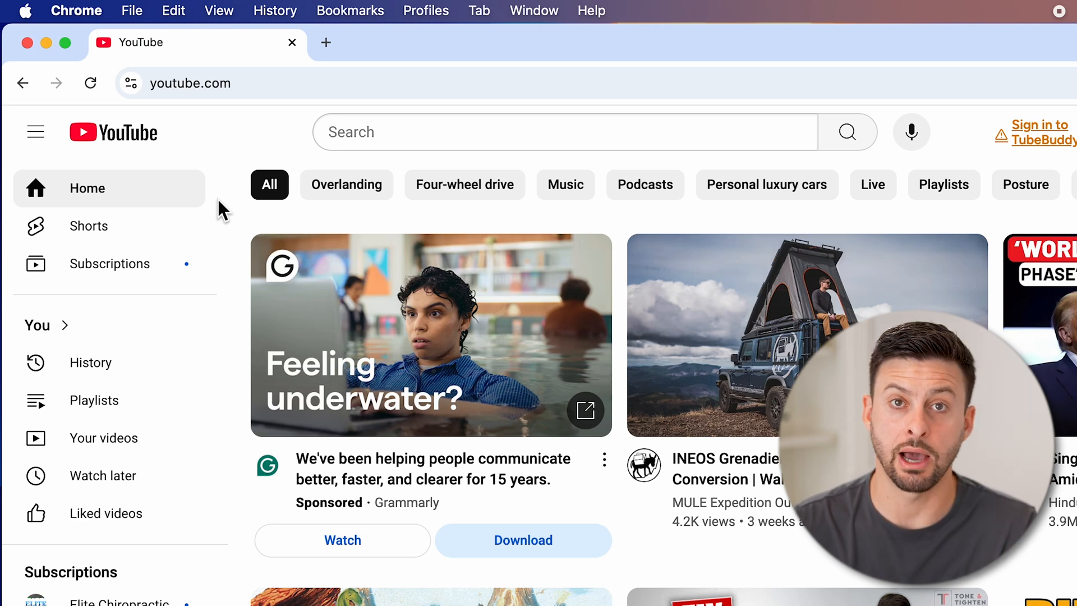
mouse_move(120, 13)
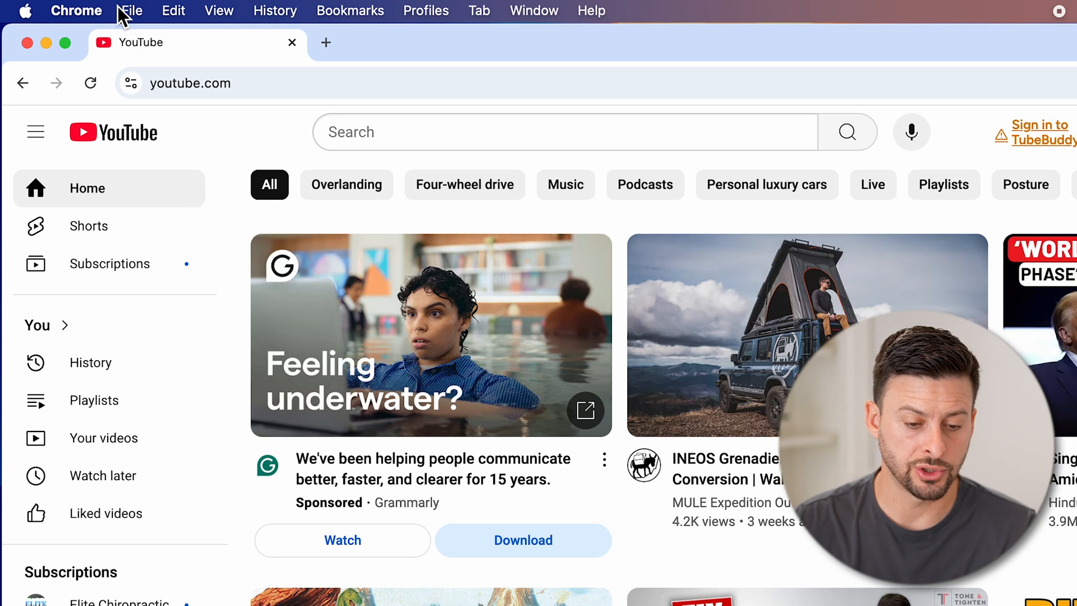
Quit Chrome entirely with Command+Q, returning to the macOS desktop
left_click(77, 10)
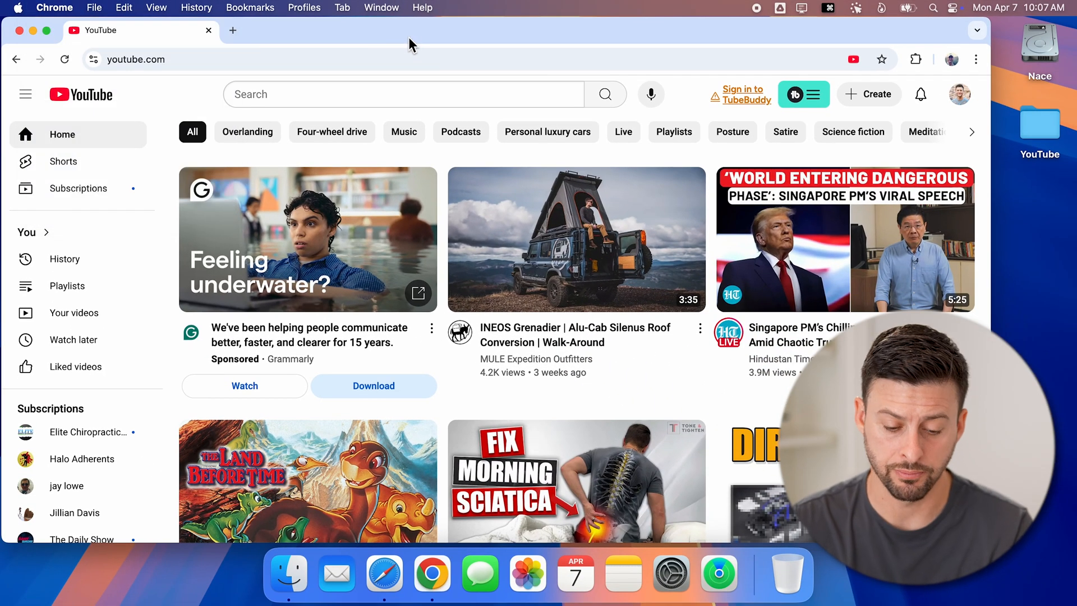
key("cmd+q")
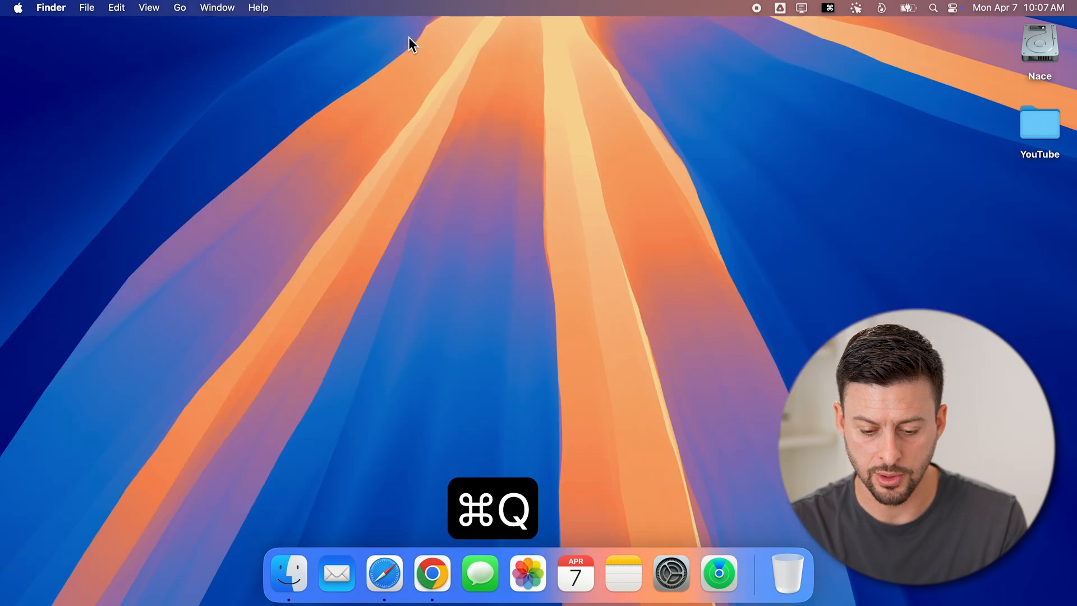